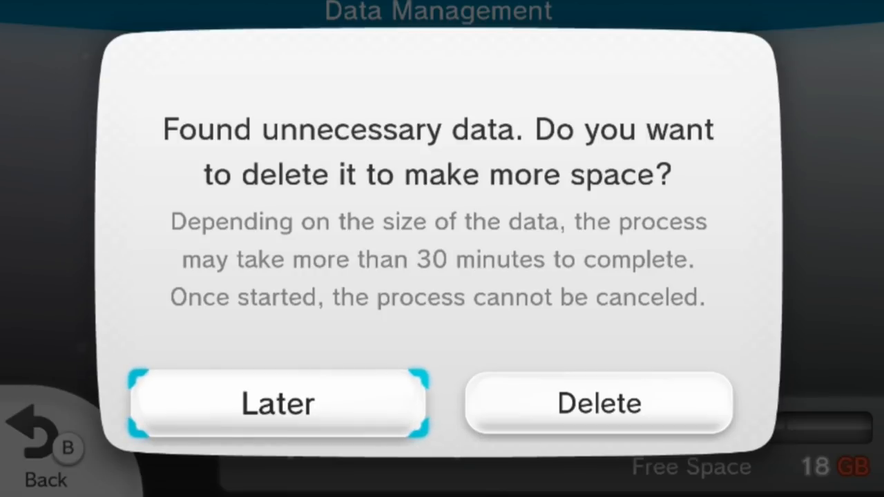
Postpone the unnecessary-data deletion with Later and view the System Memory title list.
{"action": "left_click", "coordinate": [598, 404]}
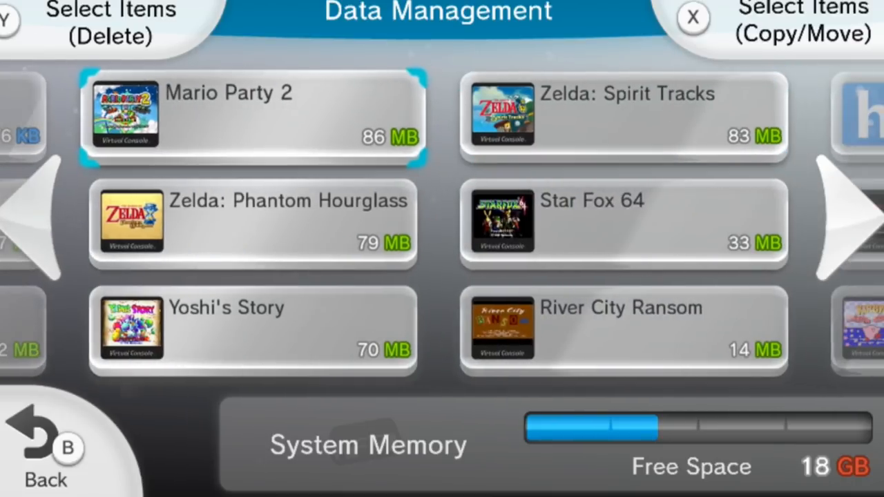
{"action": "left_click", "coordinate": [28, 228]}
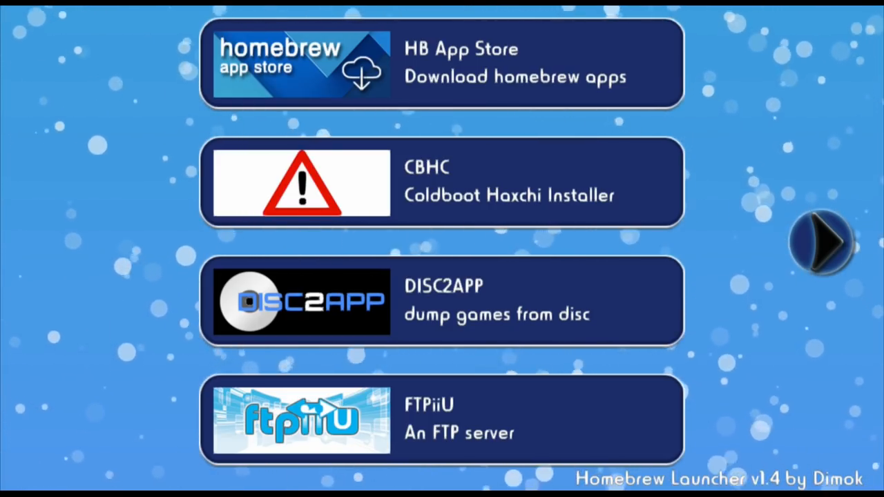
{"action": "left_click", "coordinate": [822, 242]}
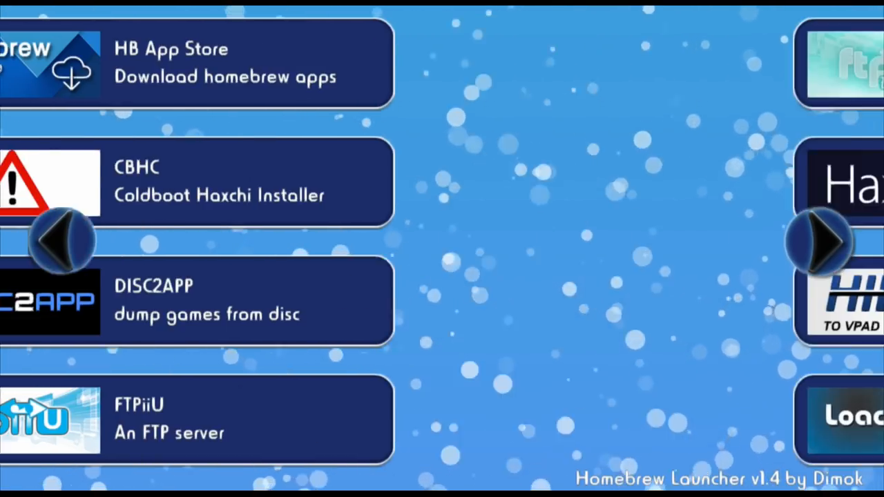
{"action": "left_click", "coordinate": [196, 419]}
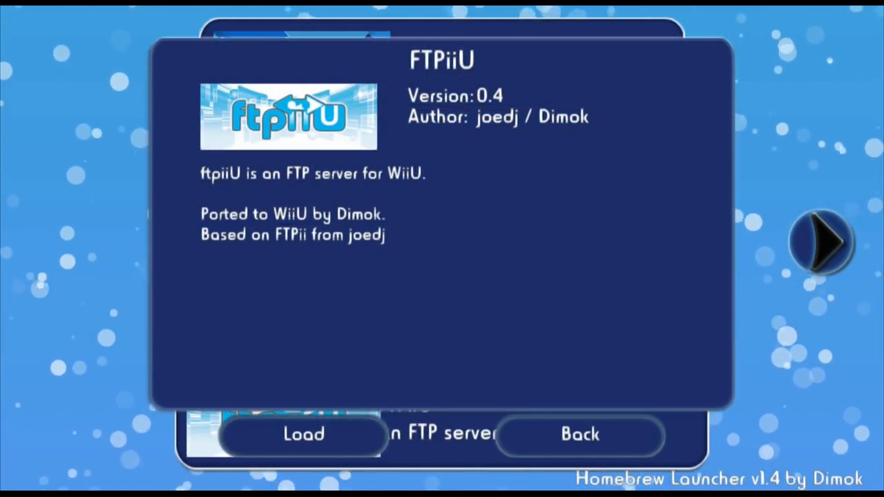
{"action": "left_click", "coordinate": [579, 434]}
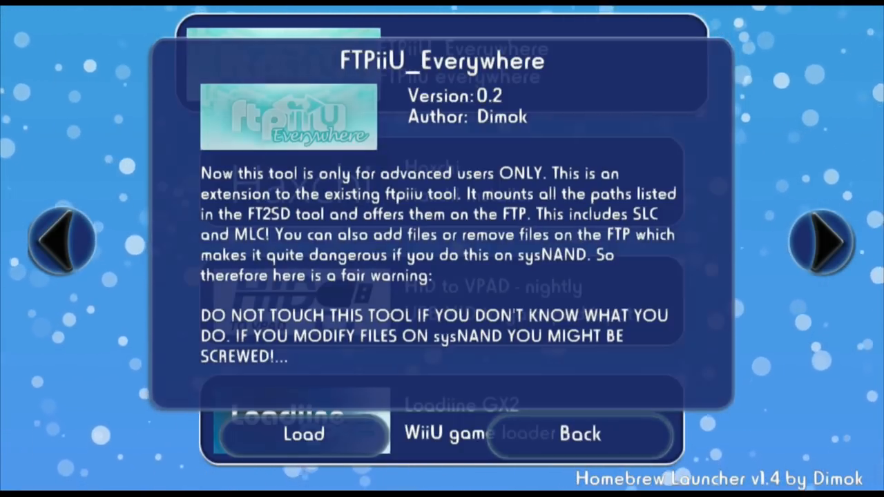
{"action": "left_click", "coordinate": [578, 434]}
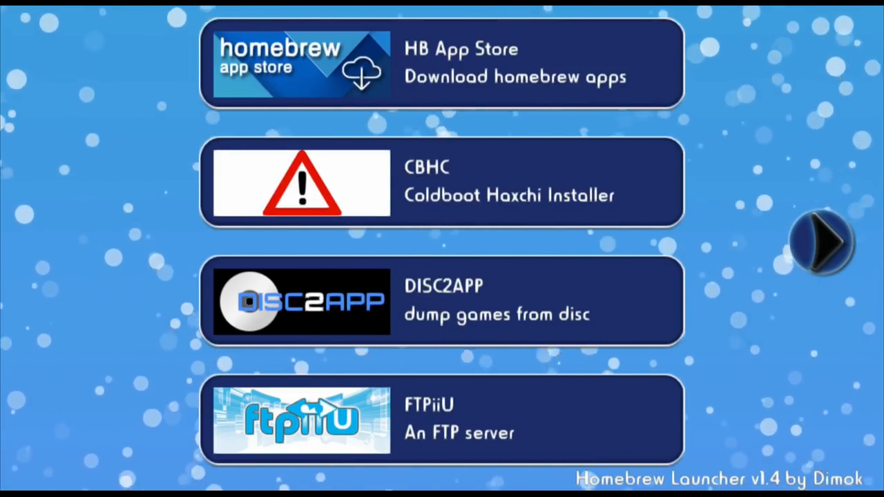
{"action": "left_click", "coordinate": [822, 242]}
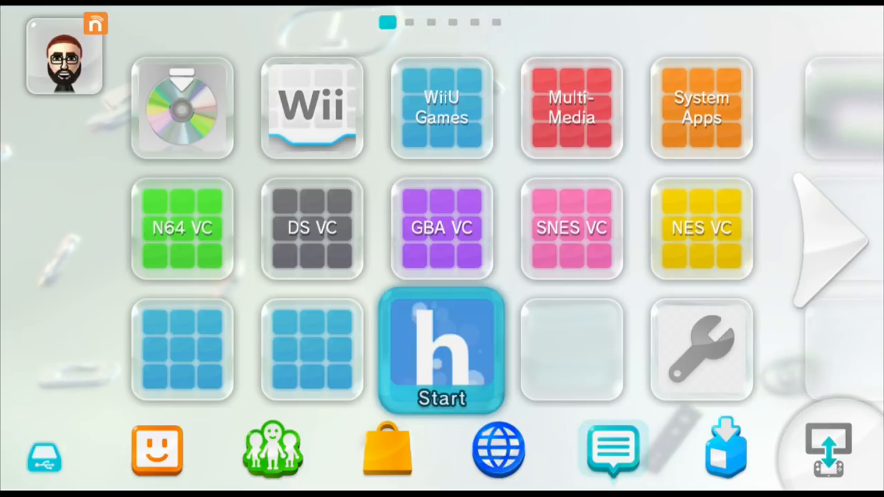
Switch to the PC desktop with the Windows Start menu open.
{"action": "left_click", "coordinate": [441, 350]}
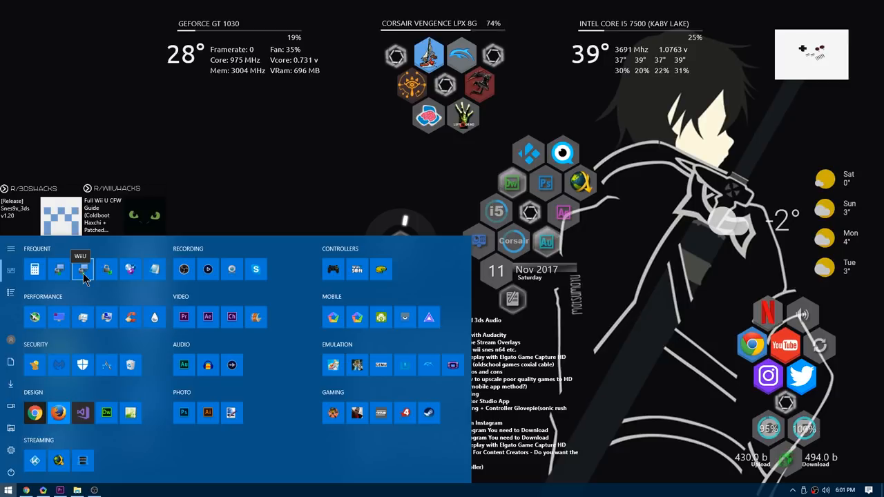
Connect to the saved WiiU site and browse to storage_mlc/usr/import/00050000/101c9400.
{"action": "left_click", "coordinate": [82, 269]}
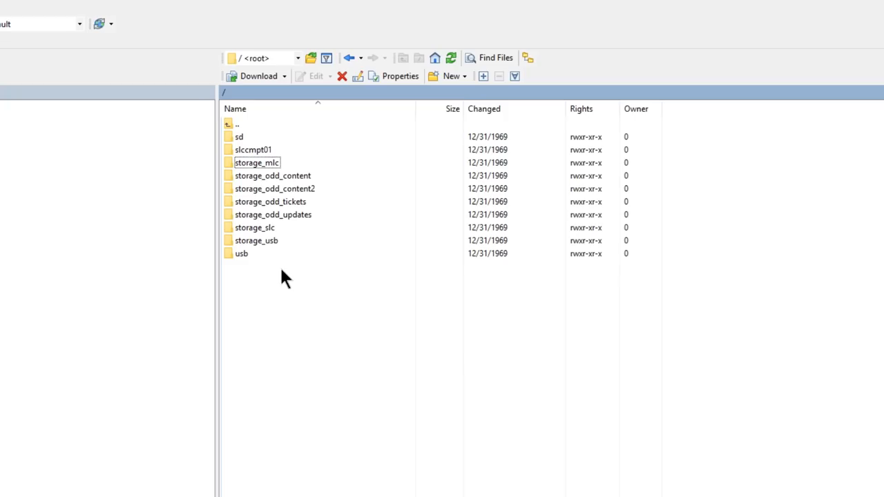
{"action": "left_click", "coordinate": [256, 162]}
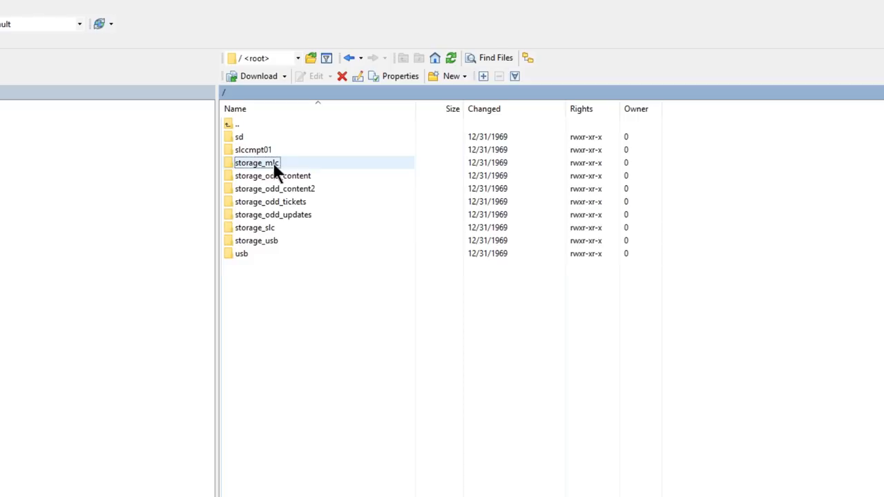
{"action": "double_click", "coordinate": [256, 162]}
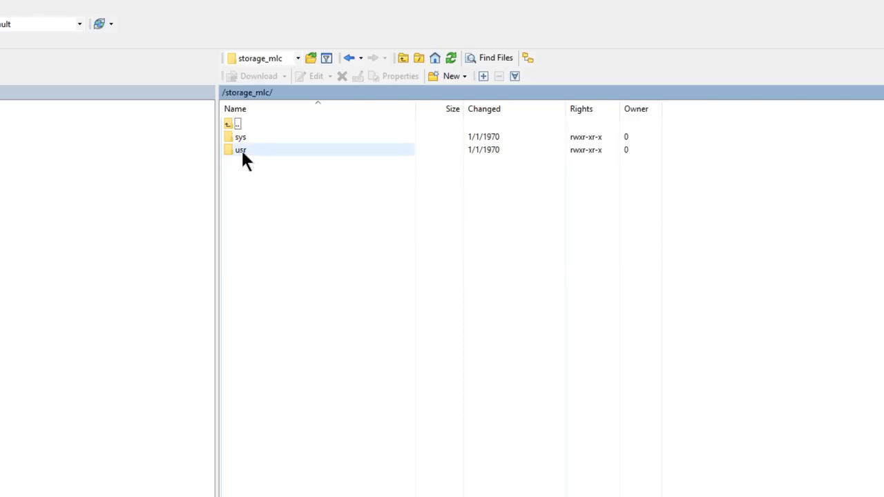
{"action": "double_click", "coordinate": [240, 150]}
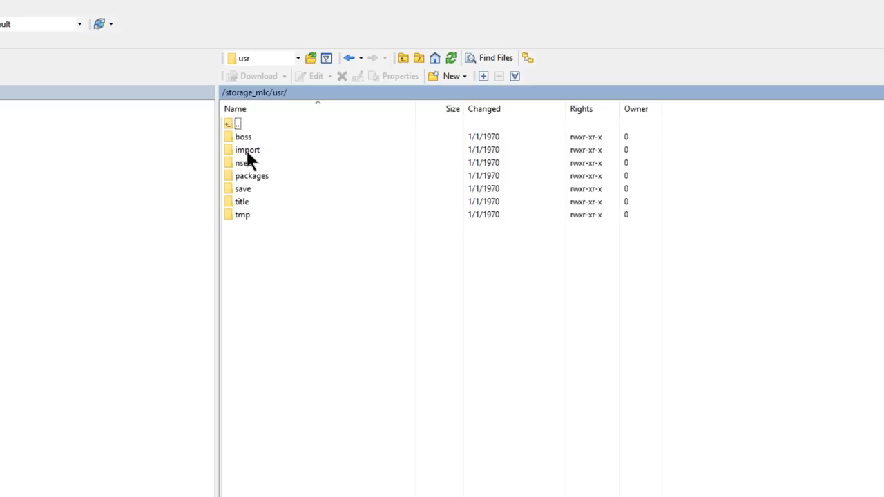
{"action": "left_click", "coordinate": [246, 150]}
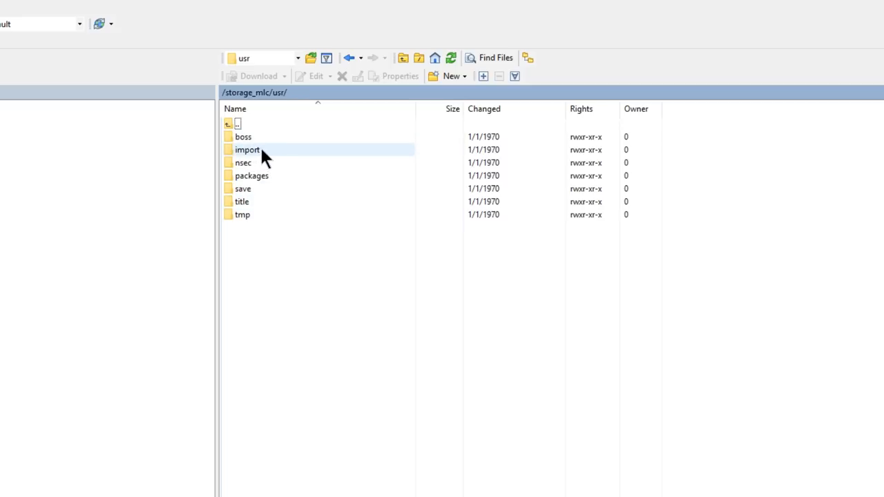
{"action": "double_click", "coordinate": [247, 150]}
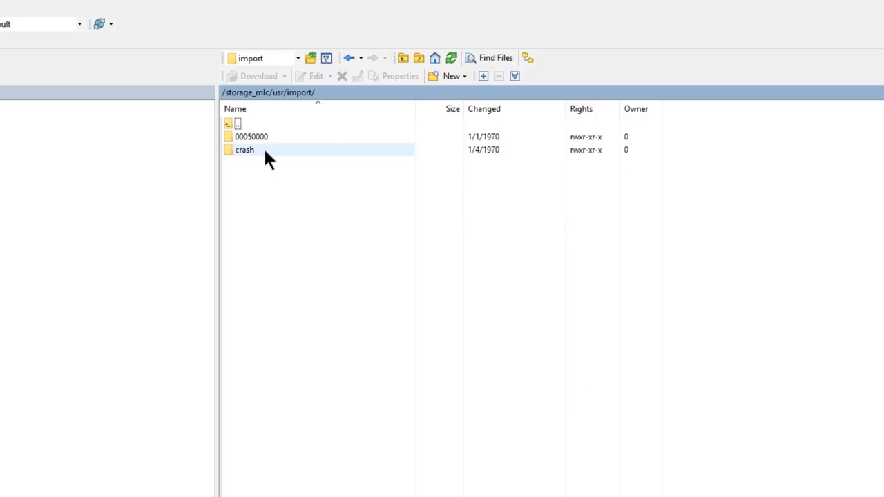
{"action": "mouse_move", "coordinate": [246, 157]}
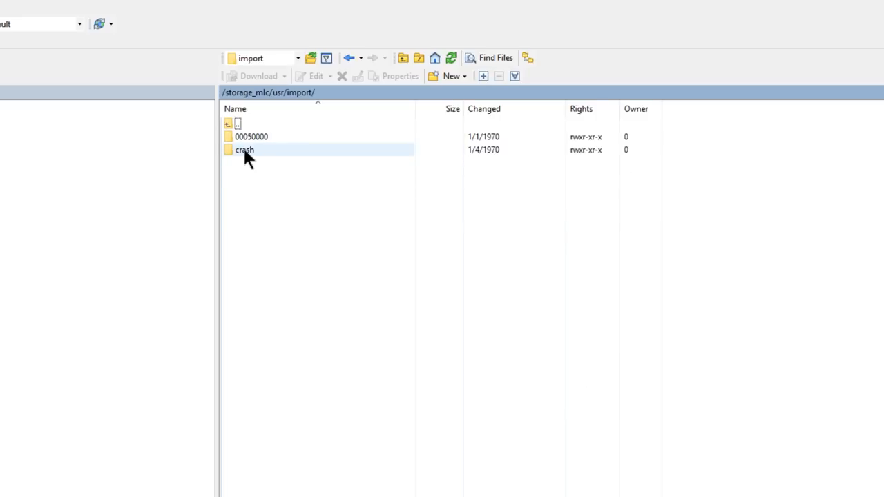
{"action": "mouse_move", "coordinate": [259, 153]}
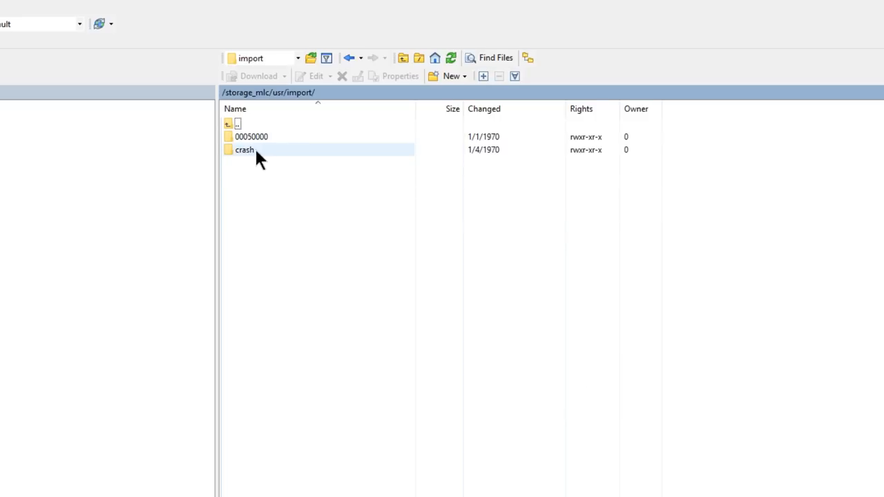
{"action": "left_click", "coordinate": [252, 136]}
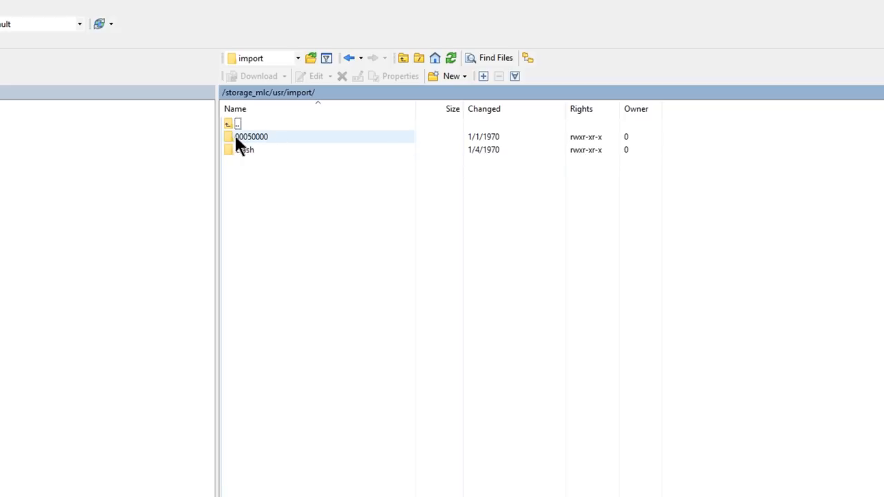
{"action": "mouse_move", "coordinate": [240, 147]}
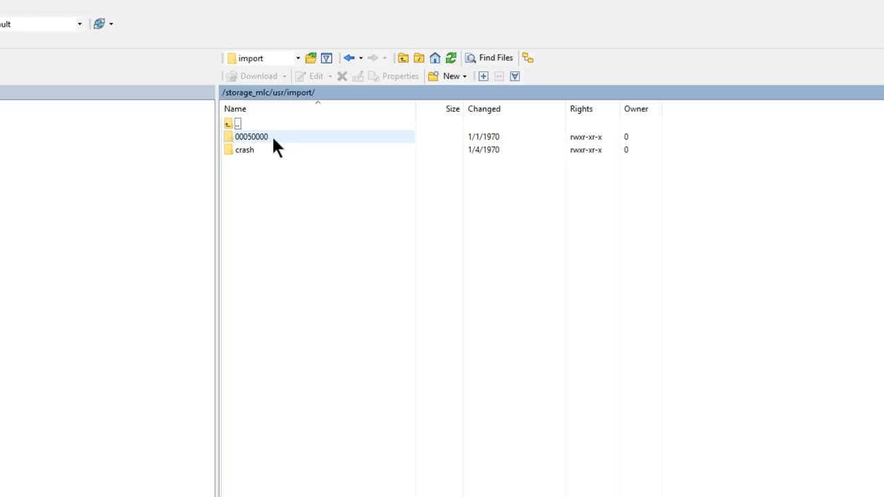
{"action": "mouse_move", "coordinate": [263, 148]}
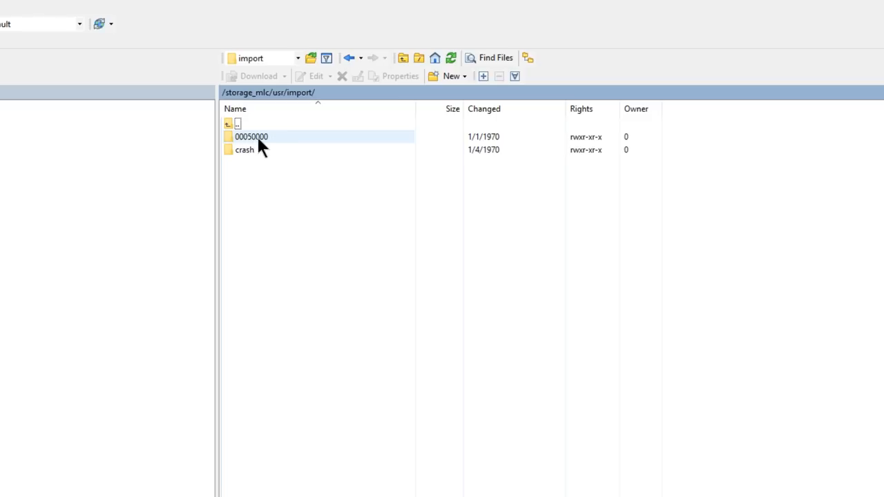
{"action": "double_click", "coordinate": [252, 136]}
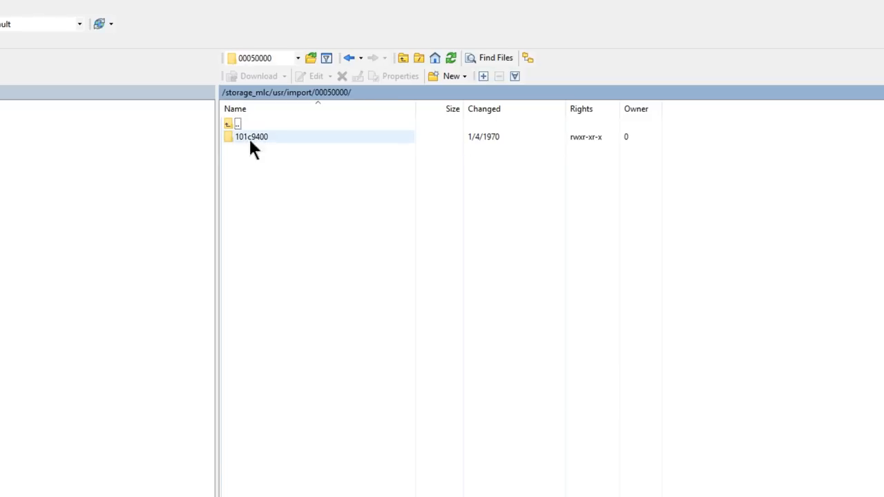
{"action": "double_click", "coordinate": [252, 136]}
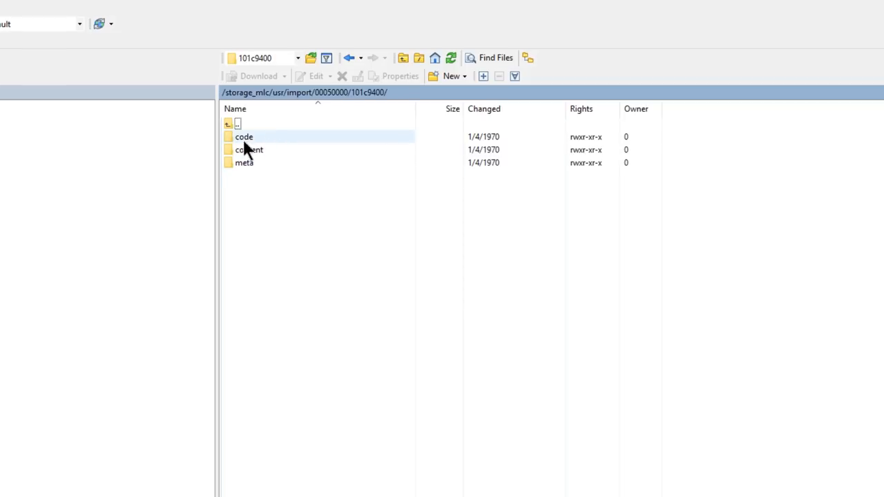
{"action": "left_click", "coordinate": [244, 163]}
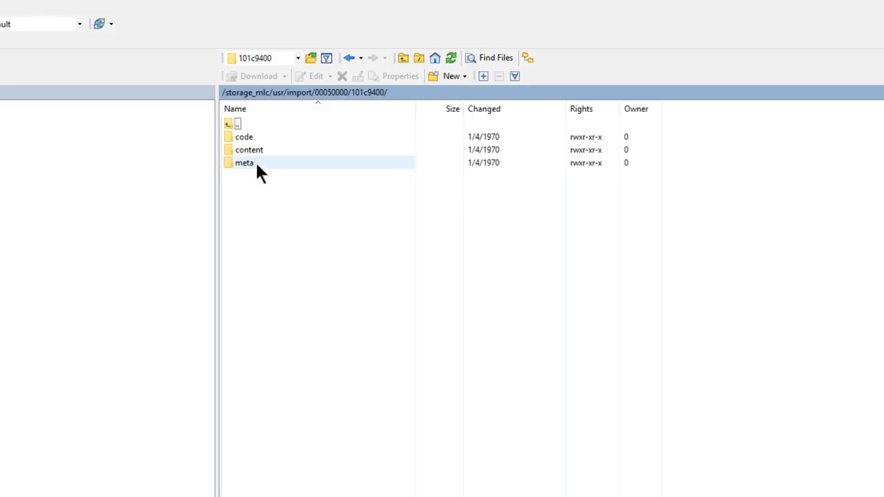
{"action": "double_click", "coordinate": [244, 162]}
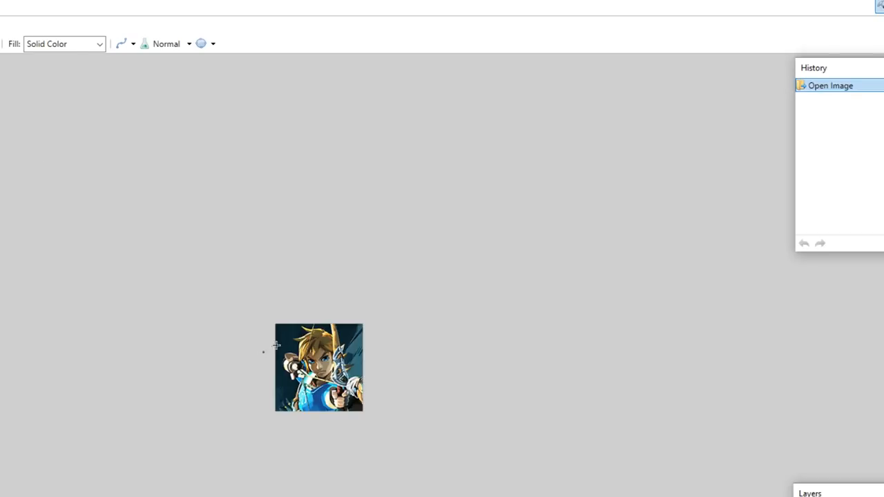
{"action": "mouse_move", "coordinate": [456, 276]}
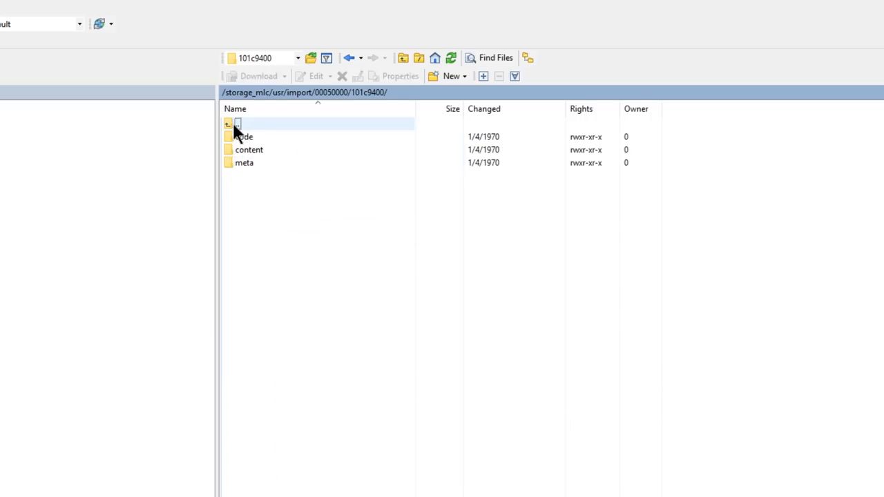
Return to the import folder and select the 00050000 folder for deletion.
{"action": "double_click", "coordinate": [237, 124]}
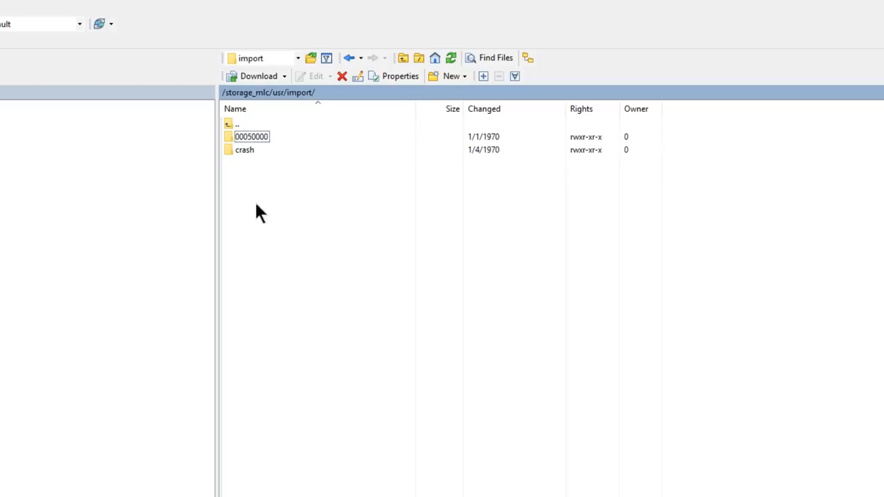
{"action": "left_click", "coordinate": [252, 136]}
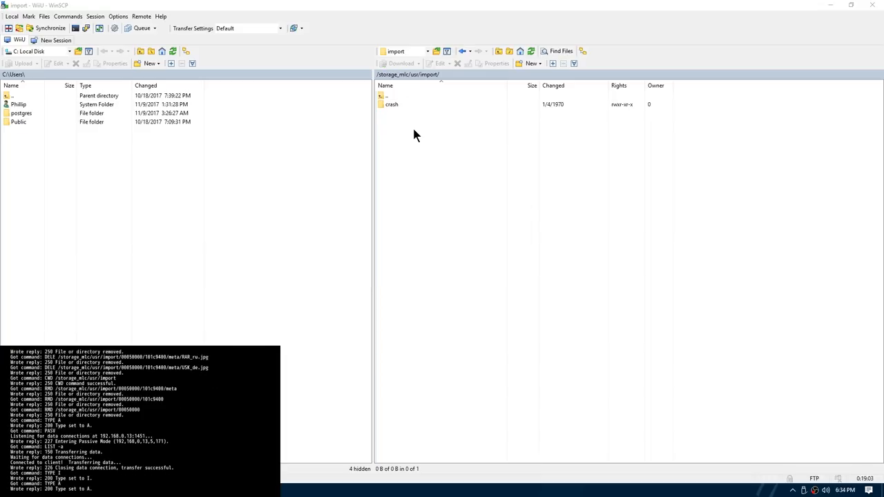
{"action": "left_click", "coordinate": [392, 105]}
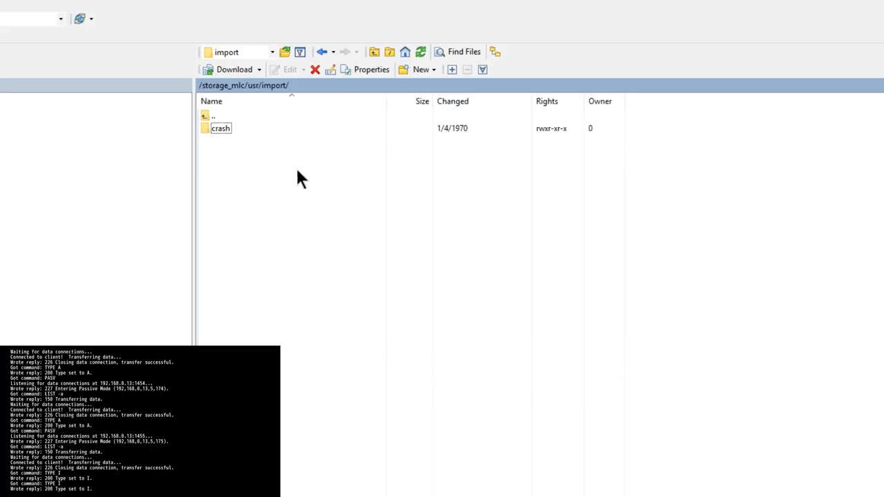
{"action": "double_click", "coordinate": [220, 128]}
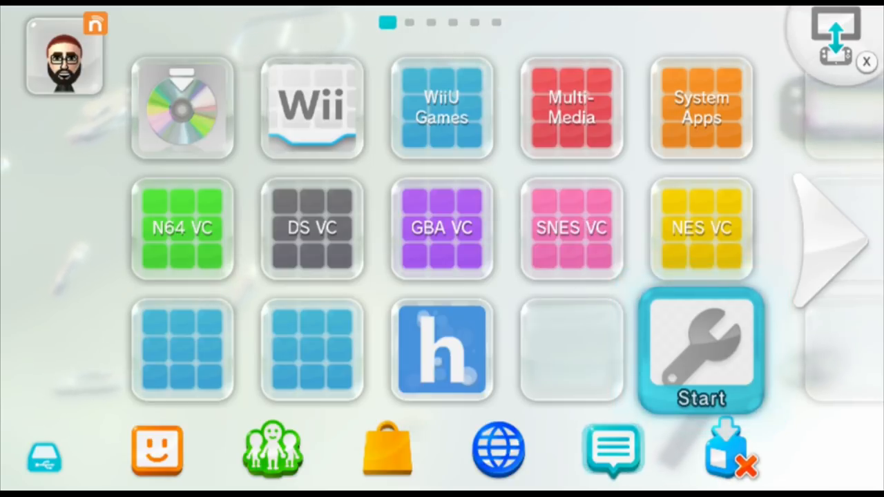
Launch System Settings and open Data Management for System Memory, now 23 GB free.
{"action": "left_click", "coordinate": [497, 450]}
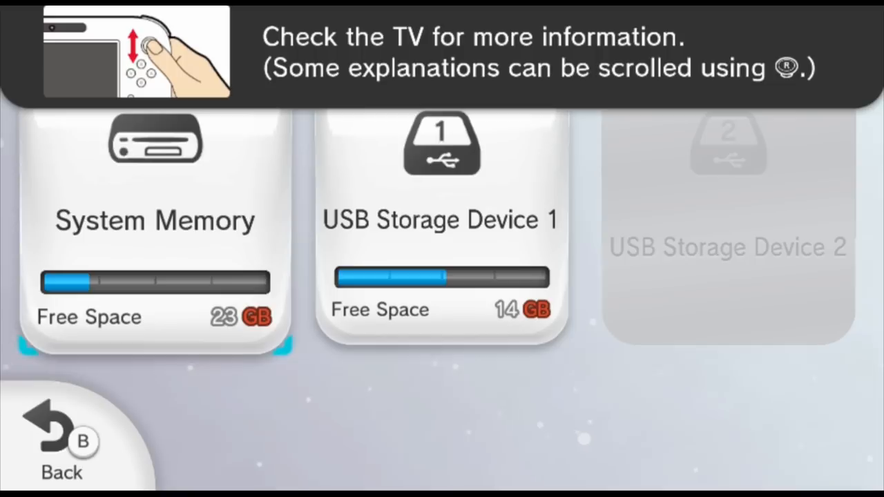
{"action": "left_click", "coordinate": [154, 221]}
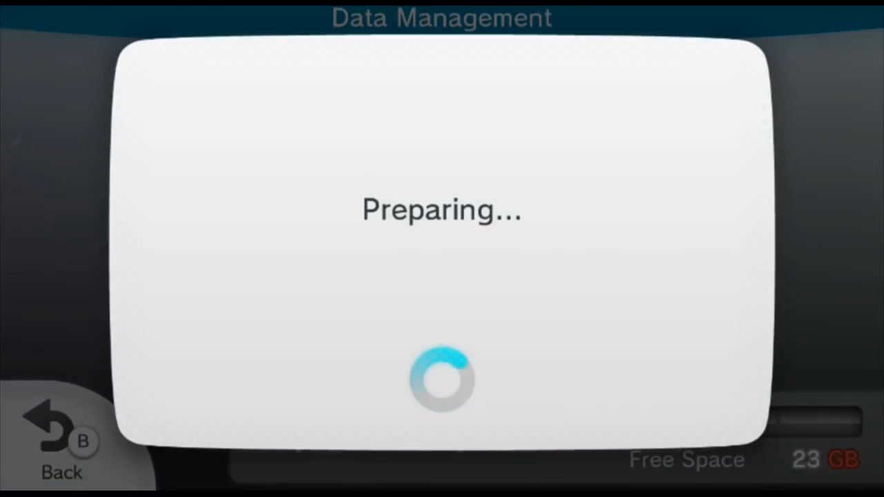